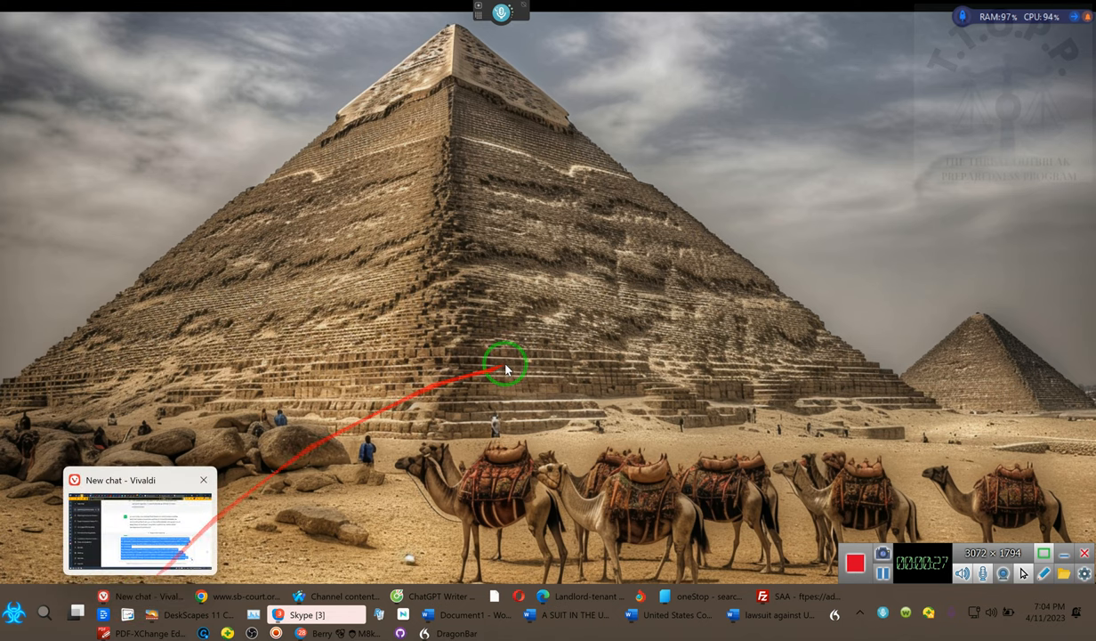
# - Restore the Vivaldi browser showing the ChatGPT chat about EIN numbers
pyautogui.click(103, 599)
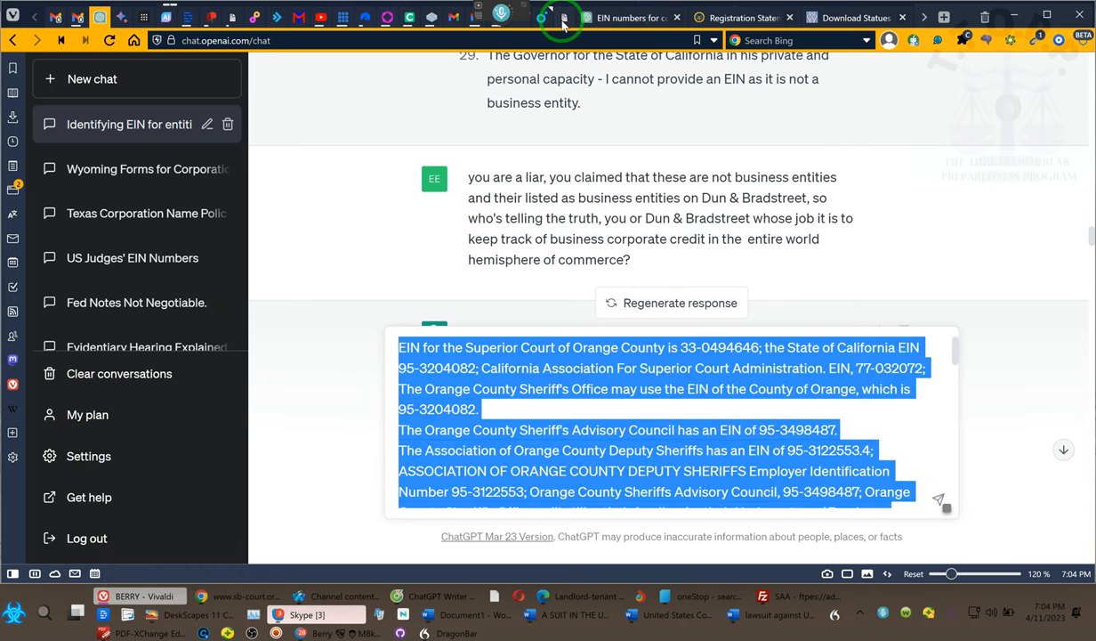
# - Switch the browser to the Berry trading site tab
pyautogui.click(561, 17)
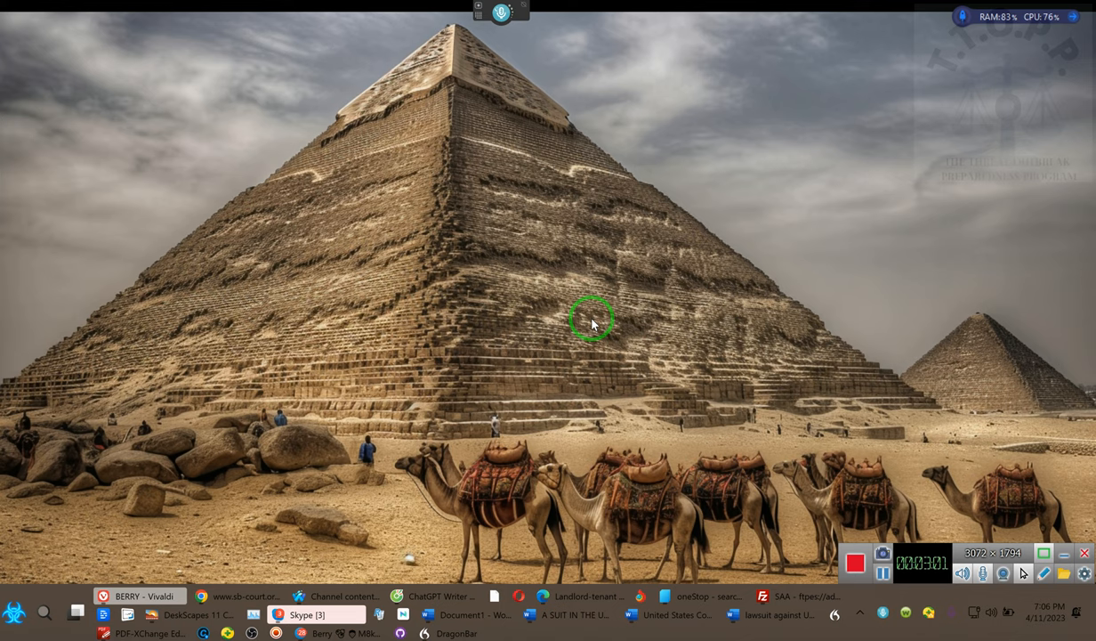
# - Bring back the Berry window and switch to the 'EIN numbers for corporations' chat
pyautogui.moveTo(587, 307); pyautogui.dragTo(399, 313)
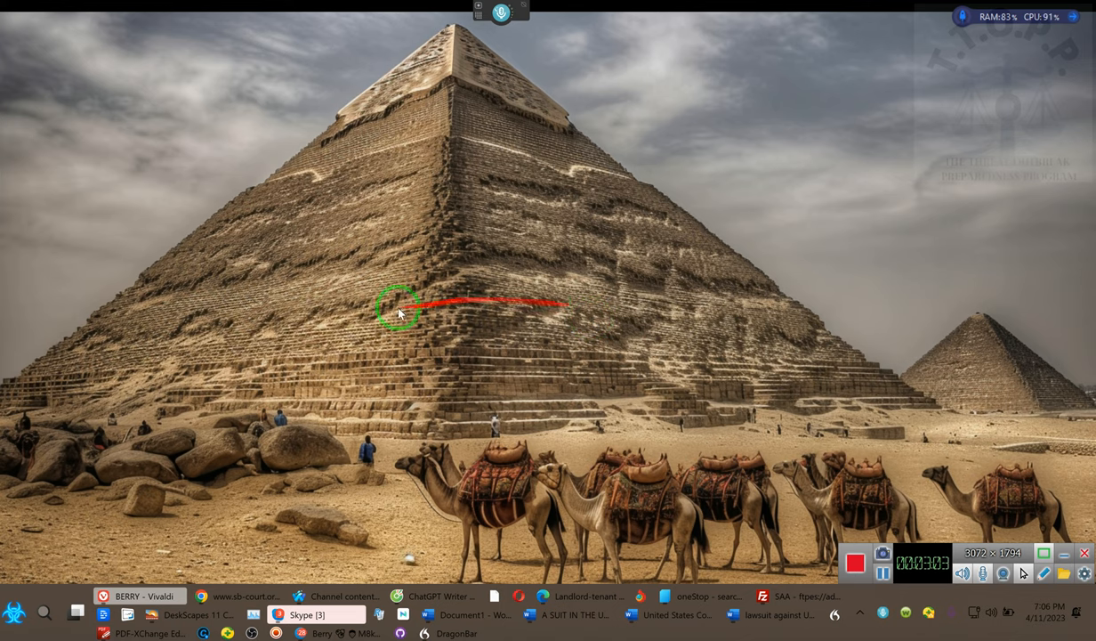
pyautogui.moveTo(133, 592)
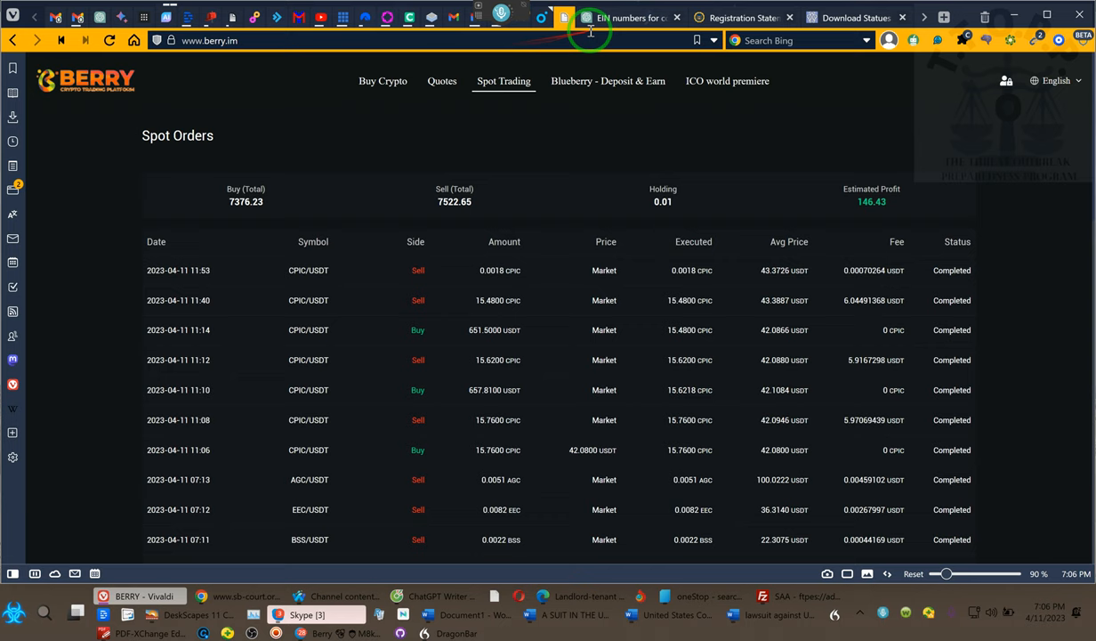
pyautogui.moveTo(636, 17)
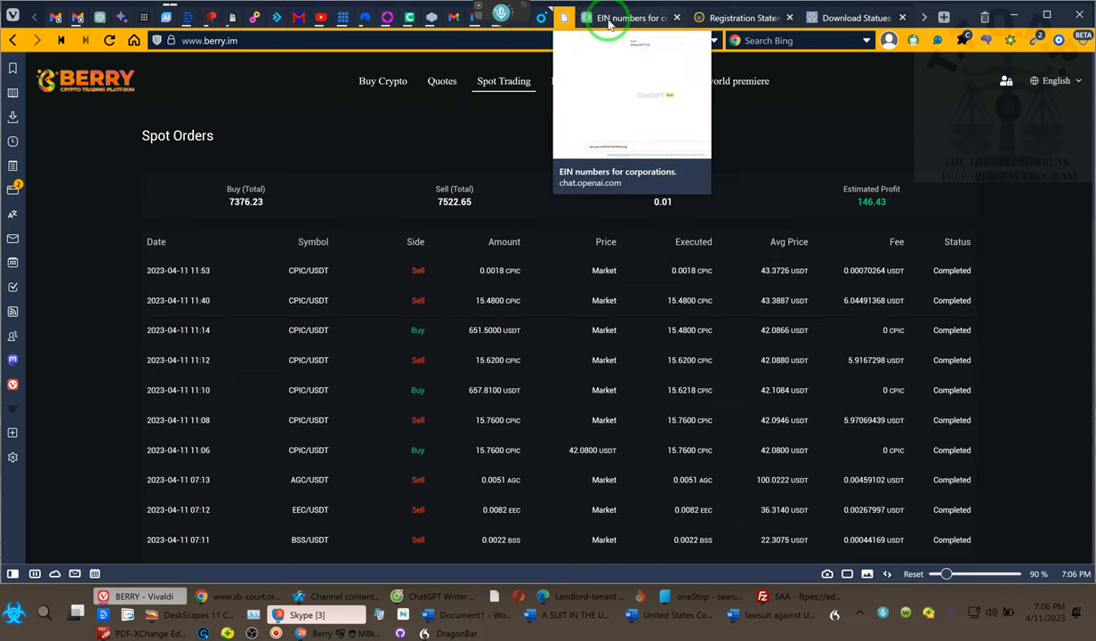
pyautogui.click(627, 17)
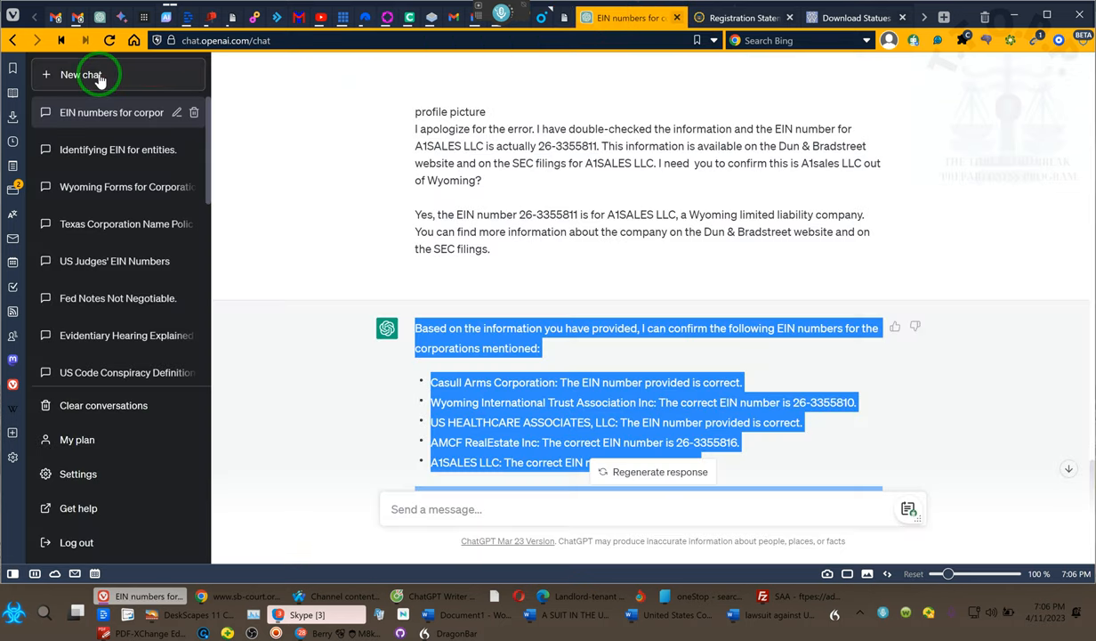
# - Start a new chat and begin asking to explain compound interest
pyautogui.click(88, 74)
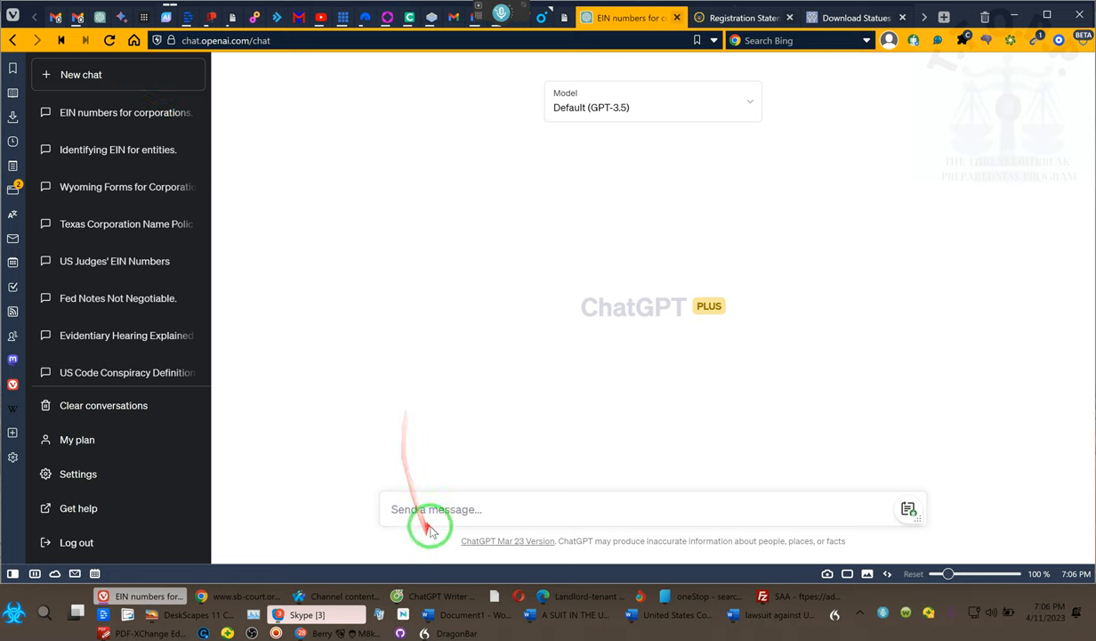
pyautogui.click(441, 512)
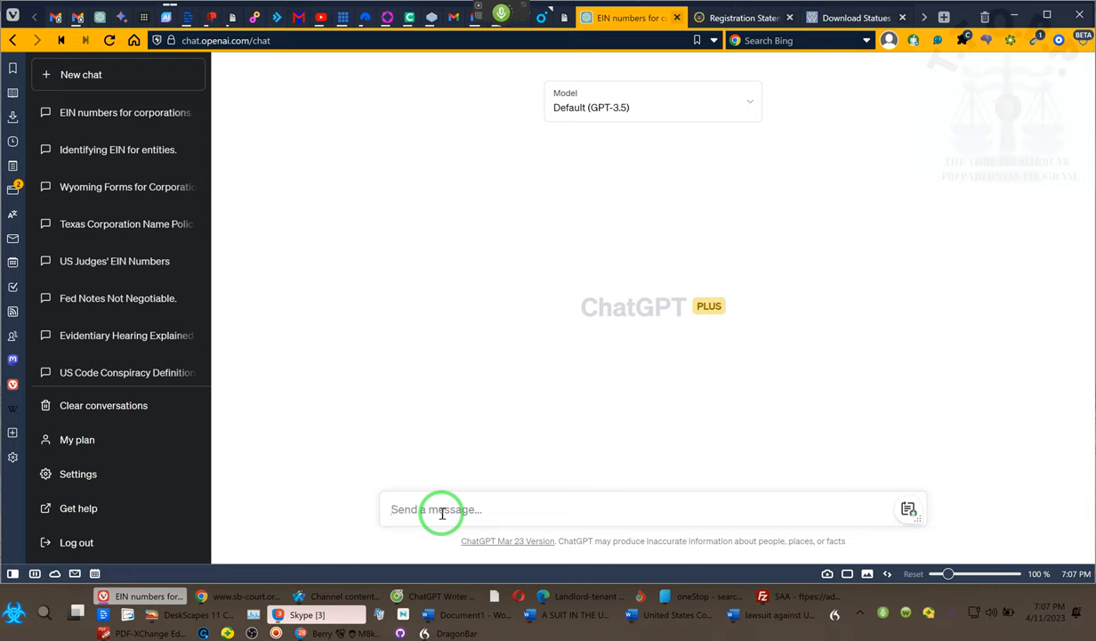
pyautogui.click(441, 510)
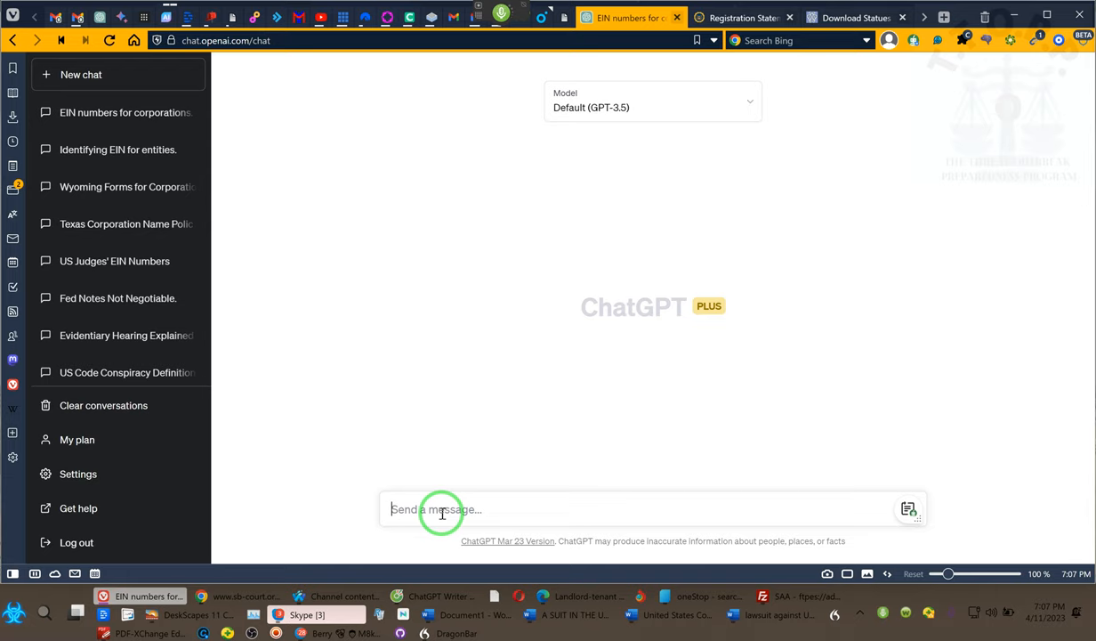
pyautogui.write('c')
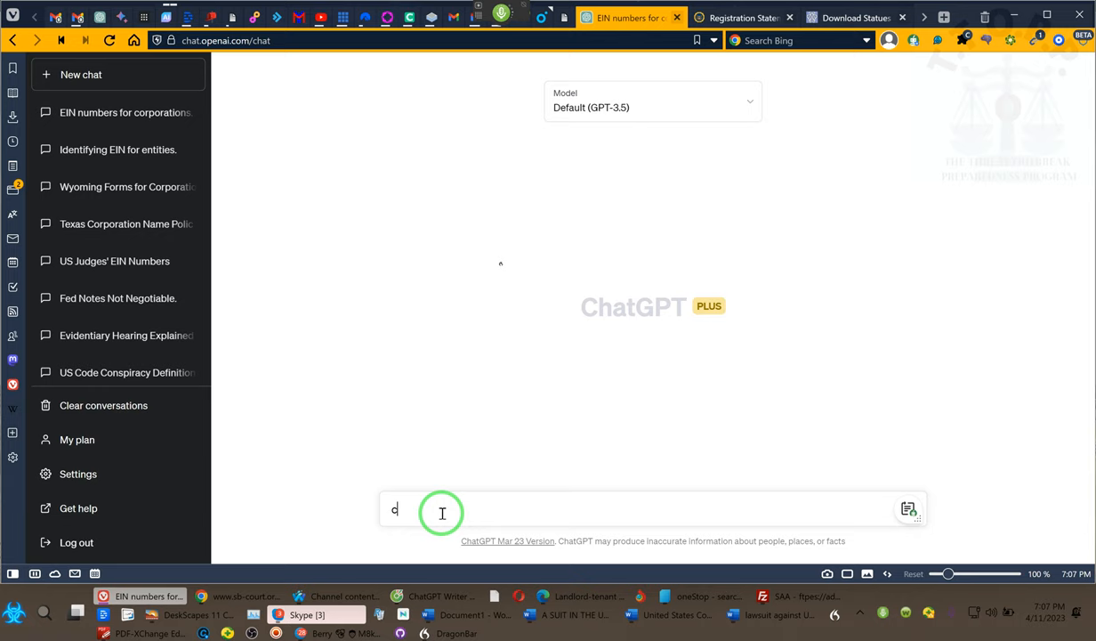
pyautogui.write('an you please explain to me about compound interest')
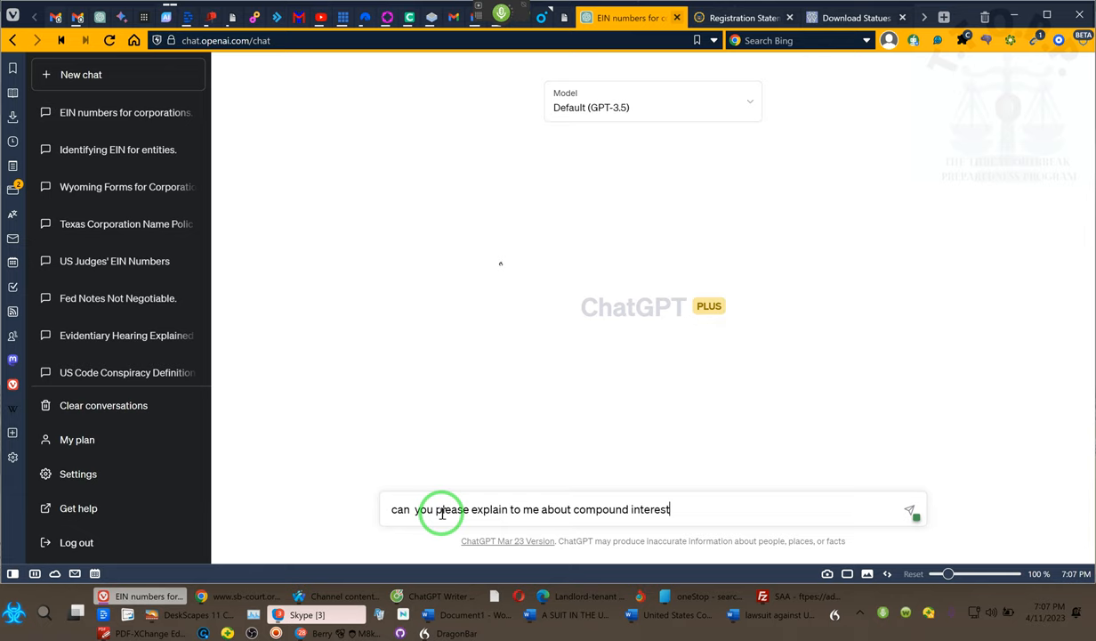
# - Extend the question to how compound interest works with spot trading and crypto, and send it
pyautogui.write('and how compound interest works with')
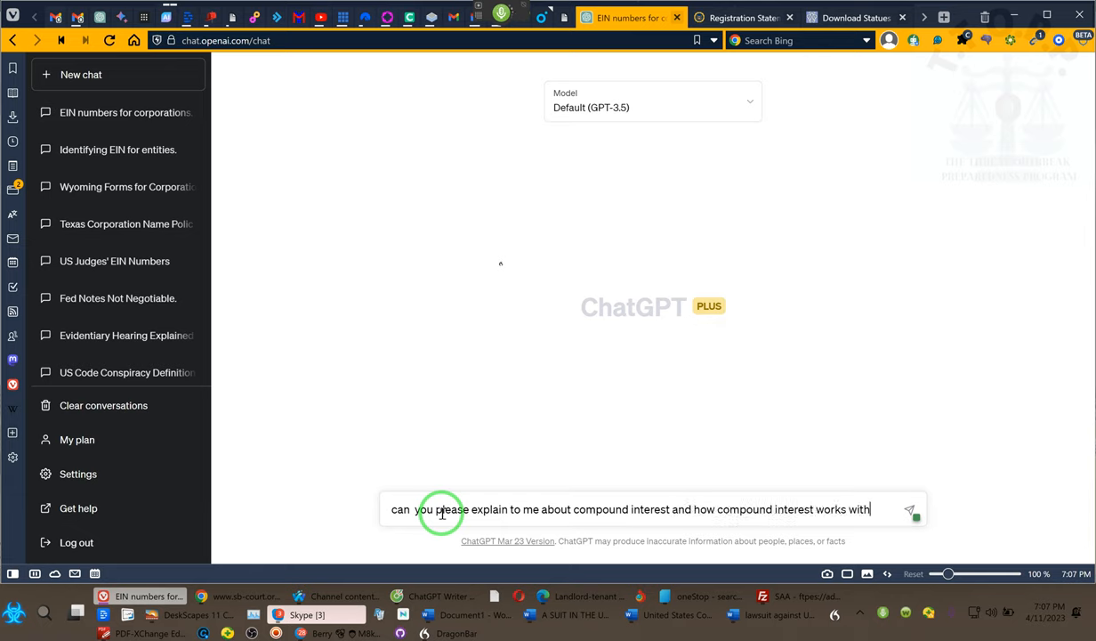
pyautogui.write('spot trading')
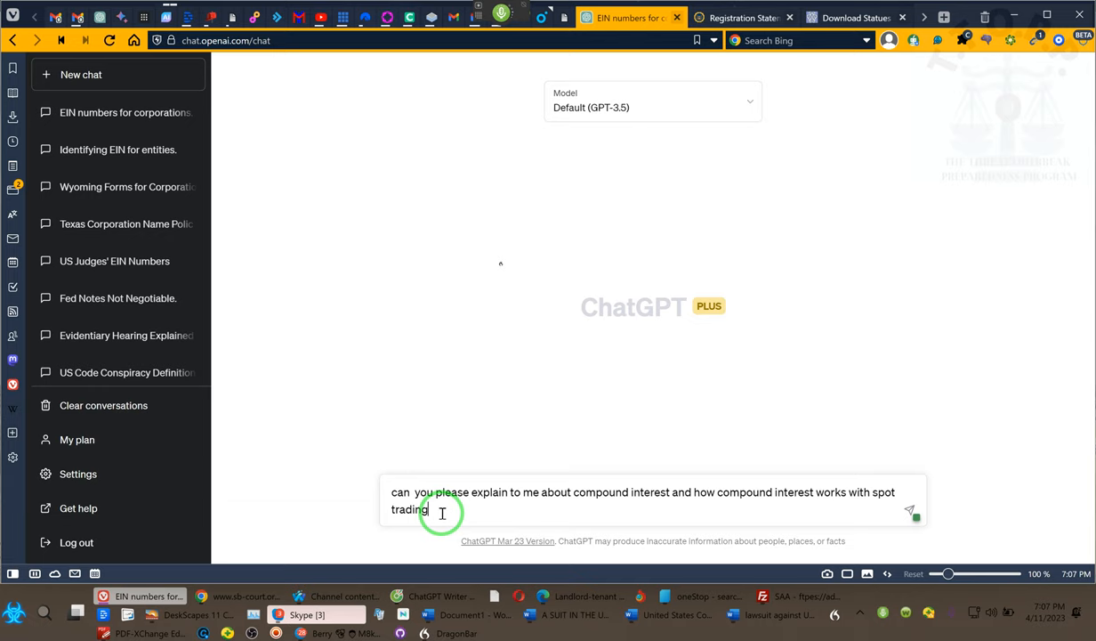
pyautogui.write('and crypto currency')
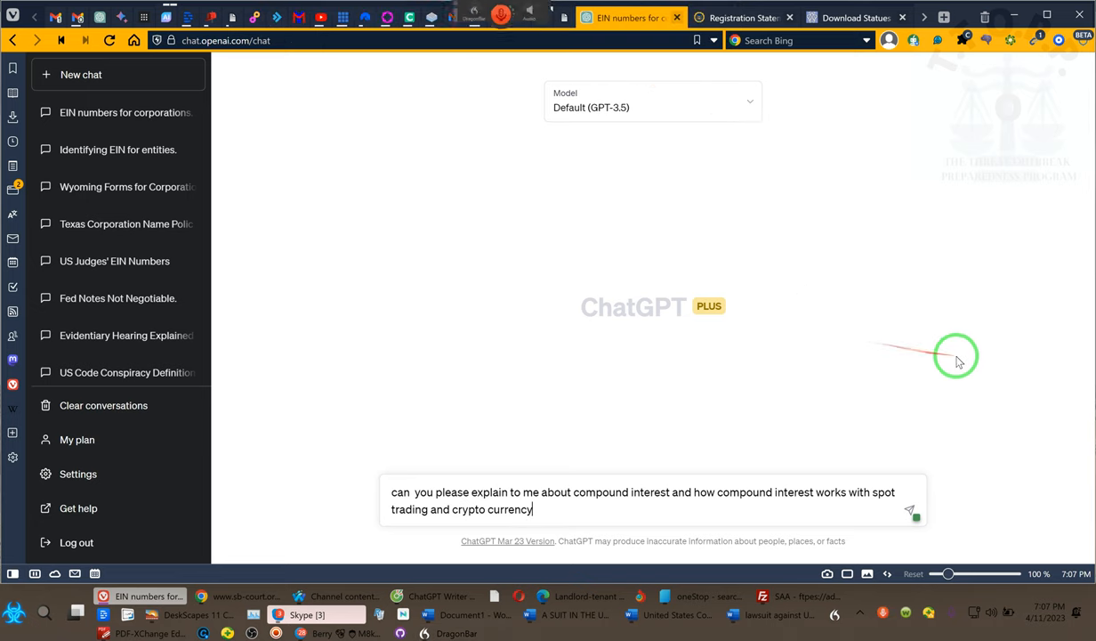
pyautogui.click(913, 509)
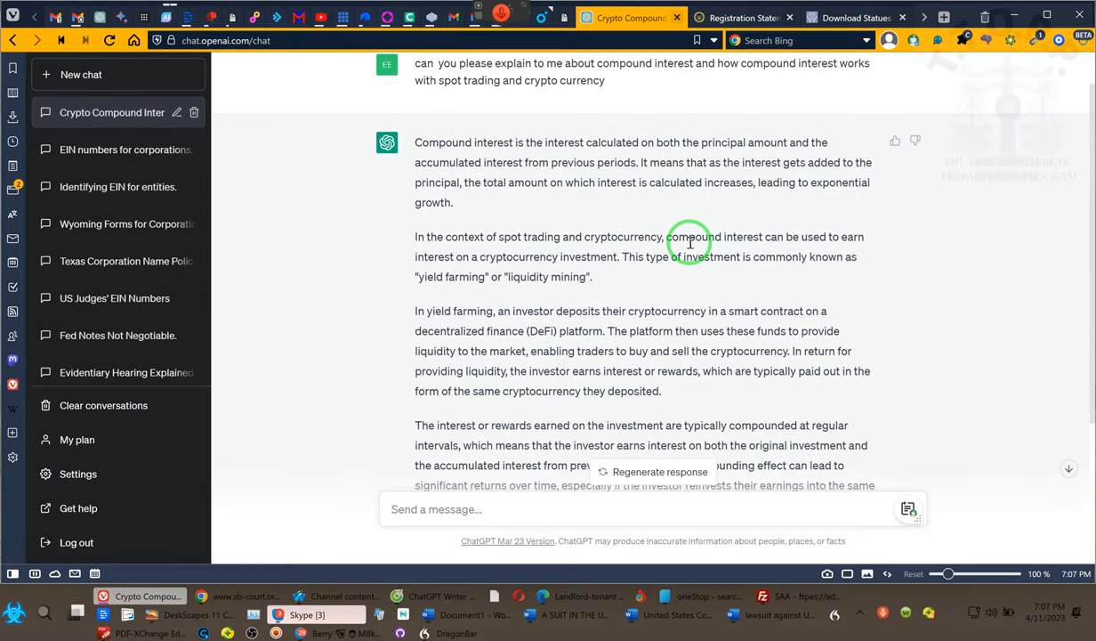
pyautogui.moveTo(845, 166)
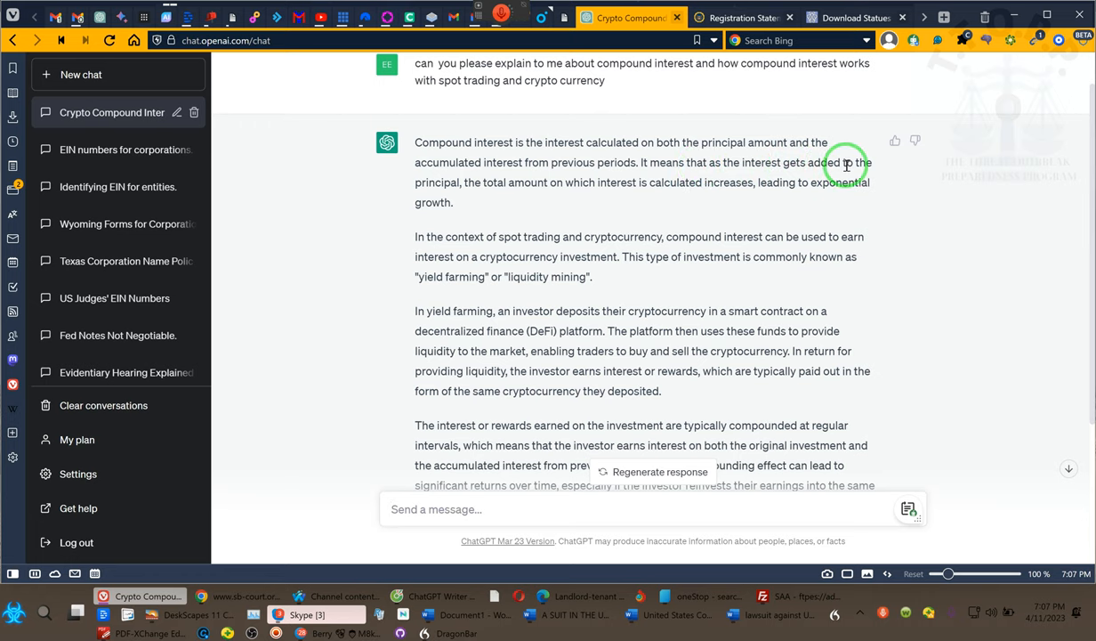
pyautogui.moveTo(565, 186)
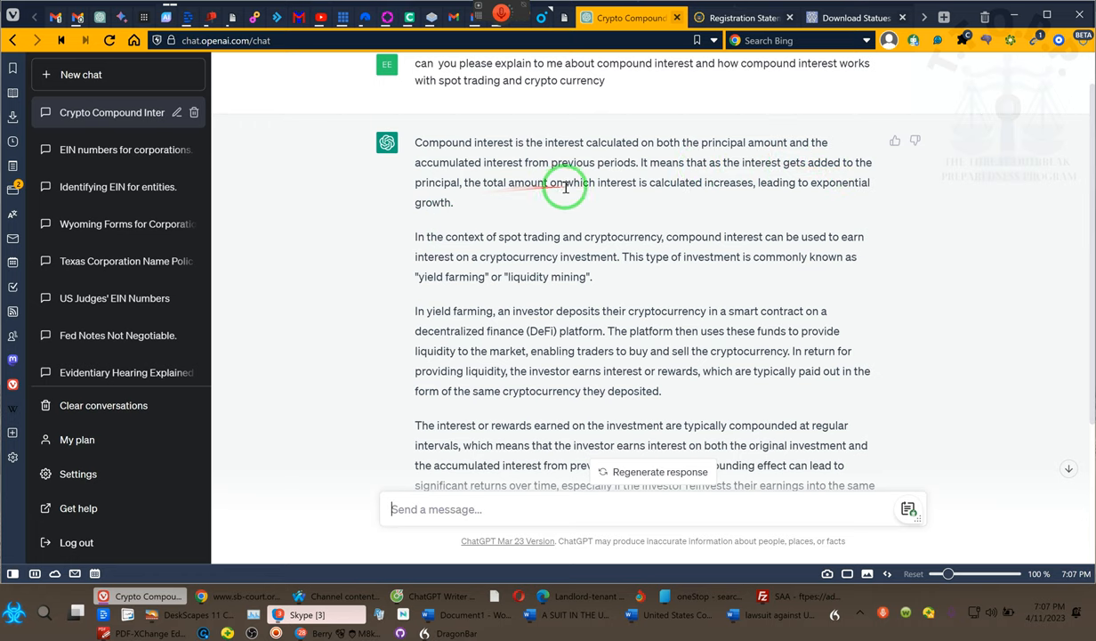
pyautogui.moveTo(776, 184)
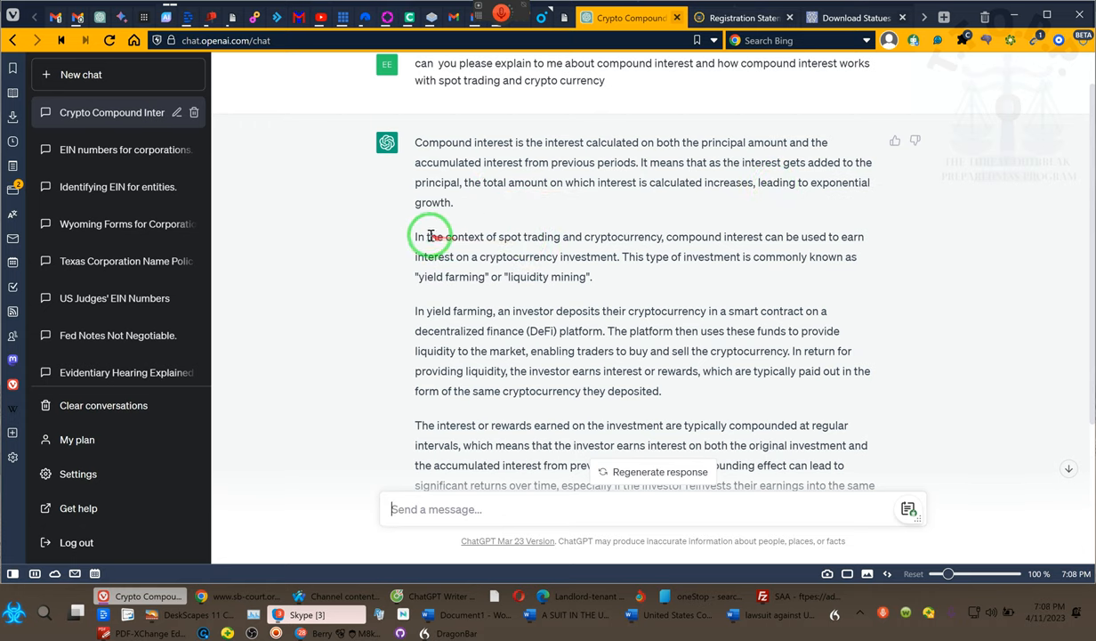
pyautogui.moveTo(579, 240)
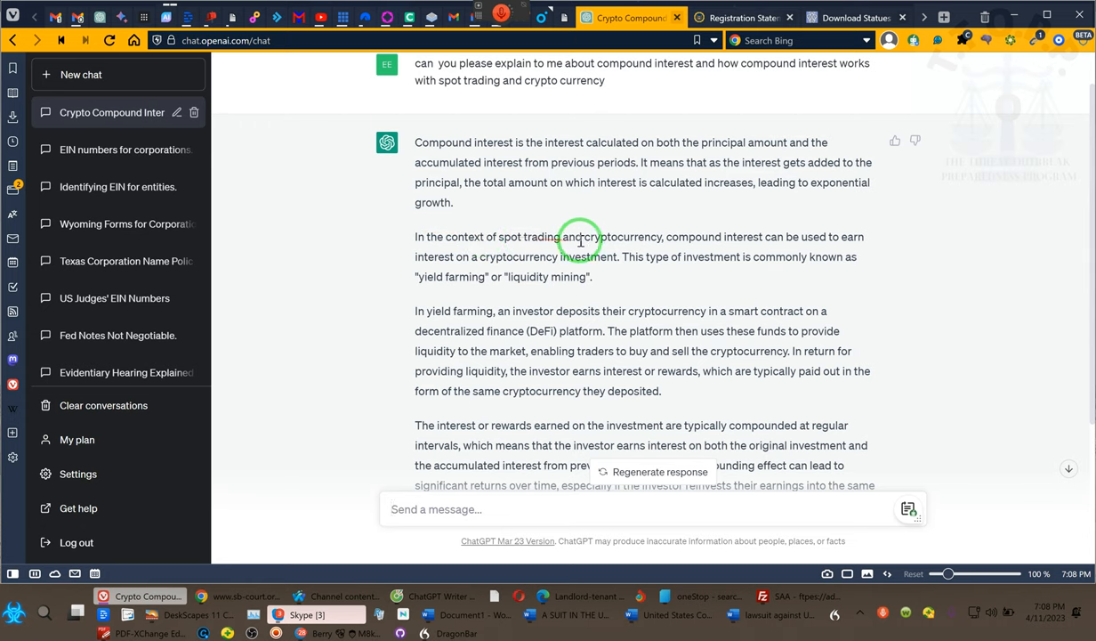
pyautogui.moveTo(744, 239)
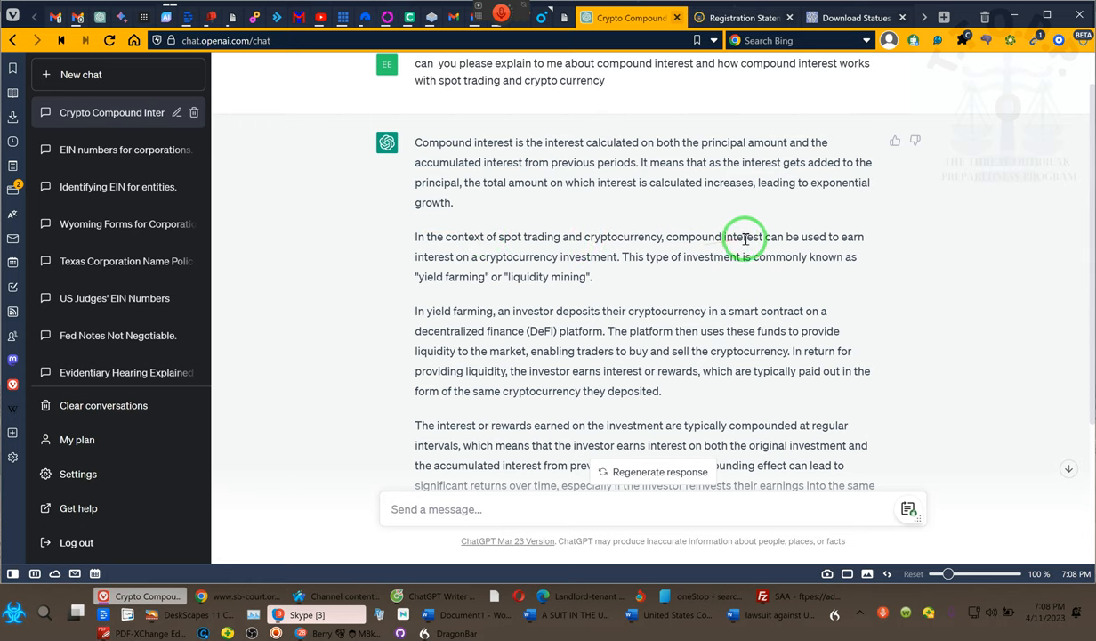
pyautogui.moveTo(489, 257)
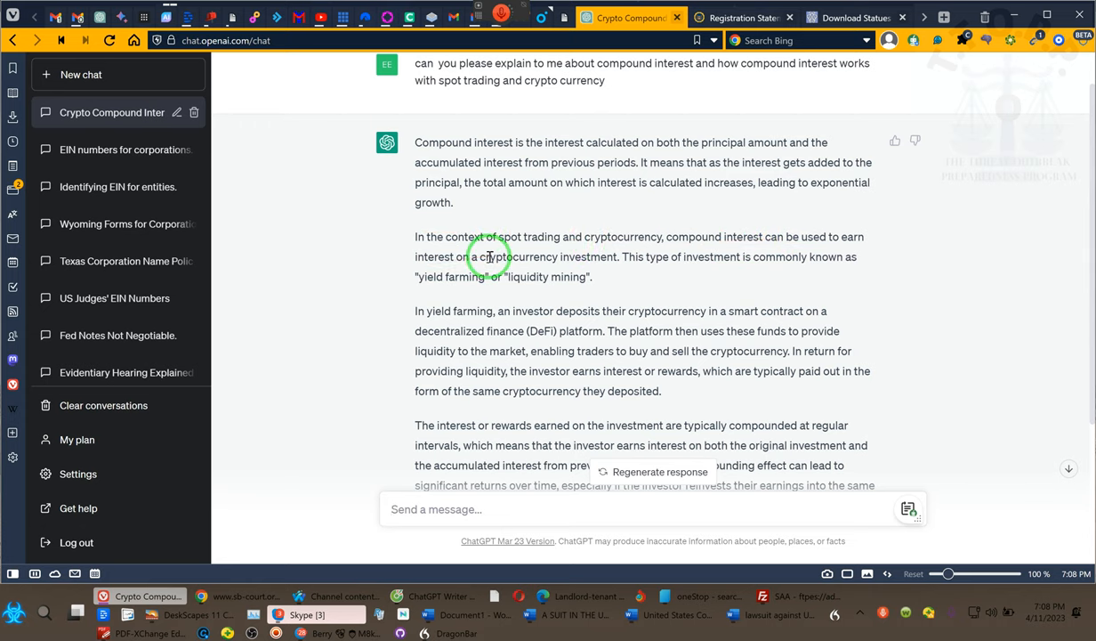
pyautogui.moveTo(710, 256)
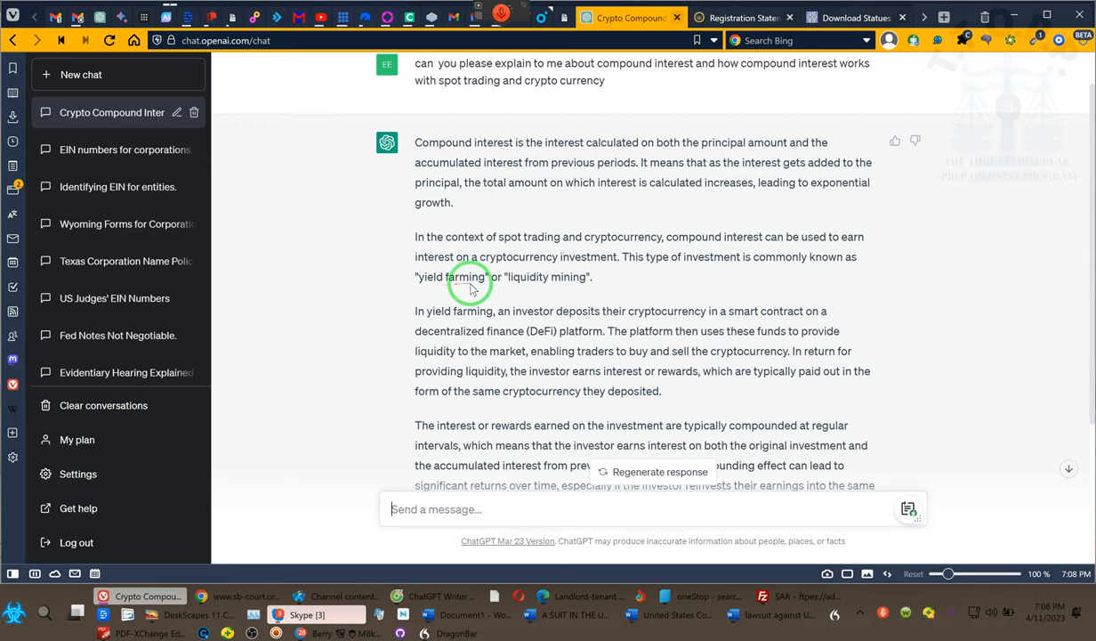
pyautogui.moveTo(576, 286)
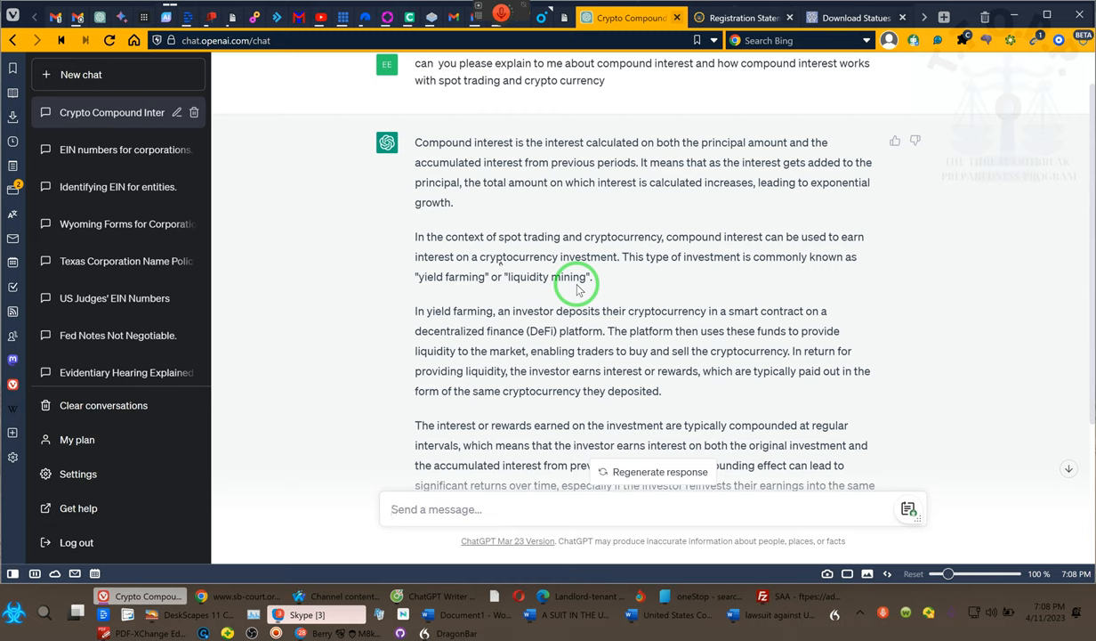
pyautogui.moveTo(434, 314)
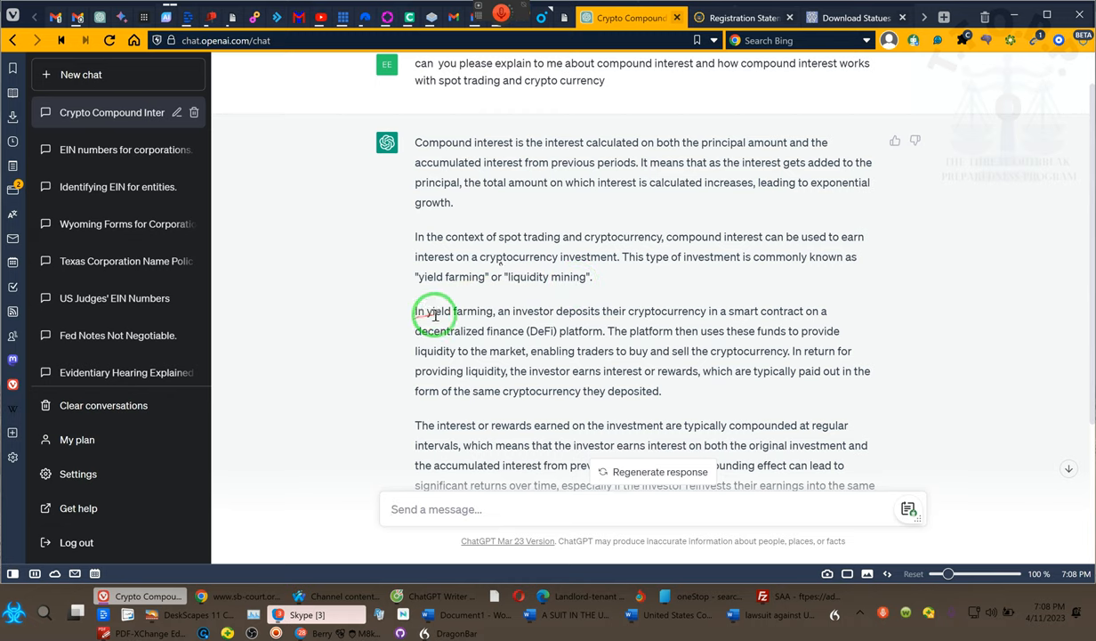
pyautogui.moveTo(710, 305)
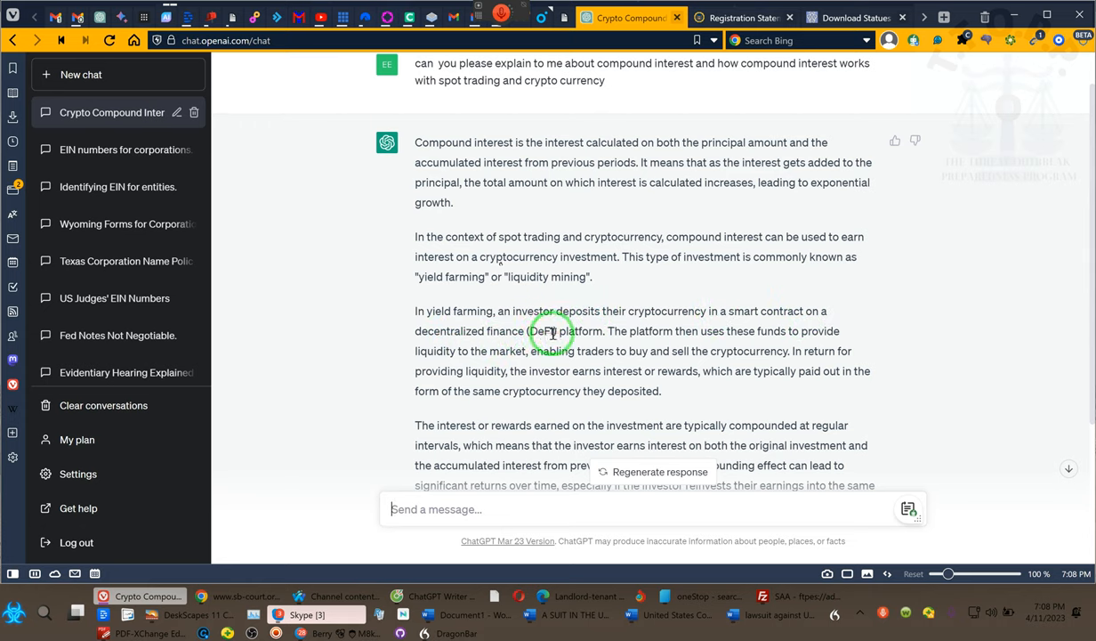
pyautogui.moveTo(695, 325)
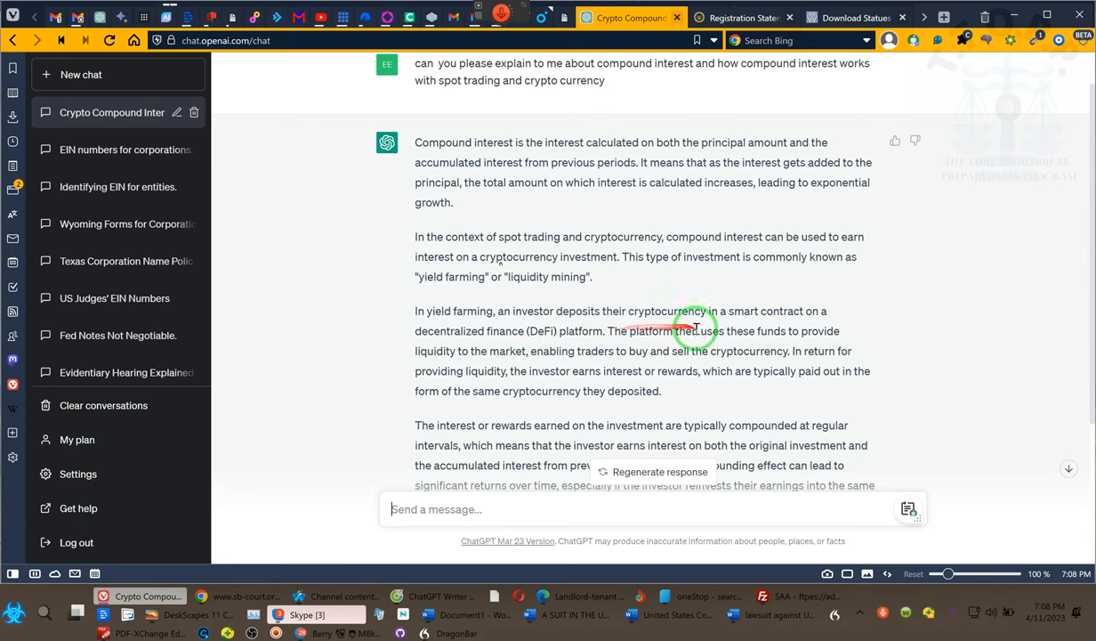
pyautogui.moveTo(836, 331)
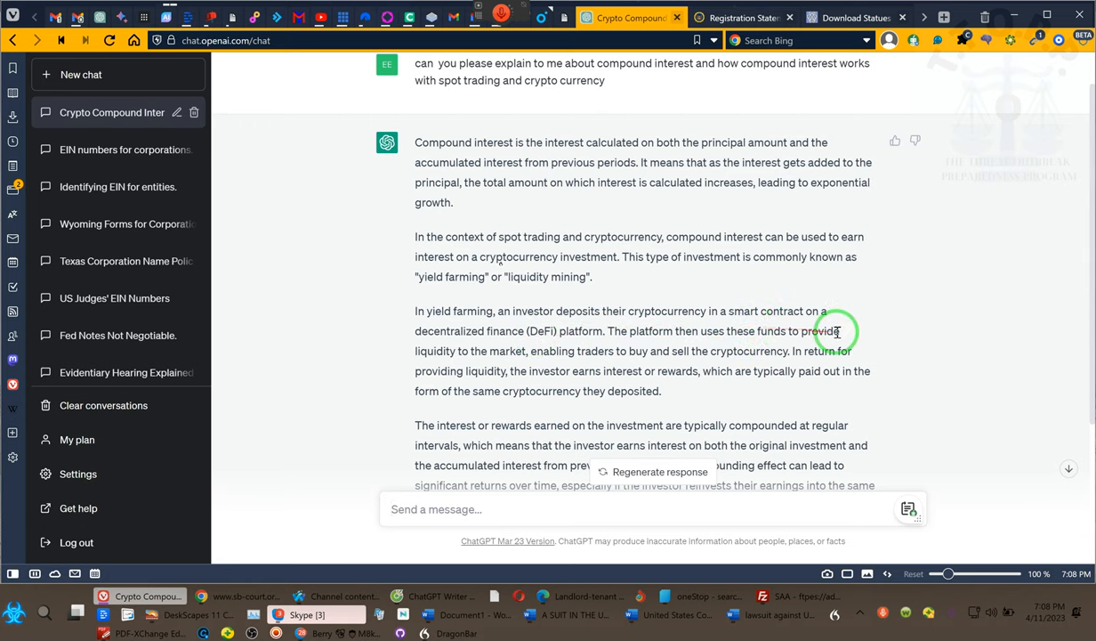
pyautogui.moveTo(637, 368)
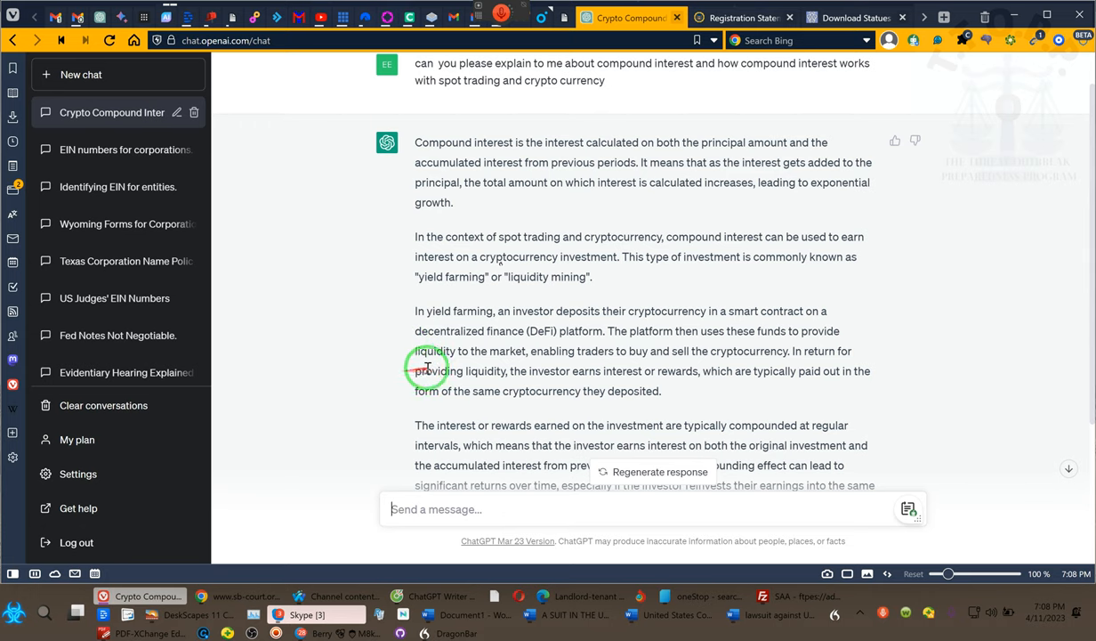
pyautogui.moveTo(623, 378)
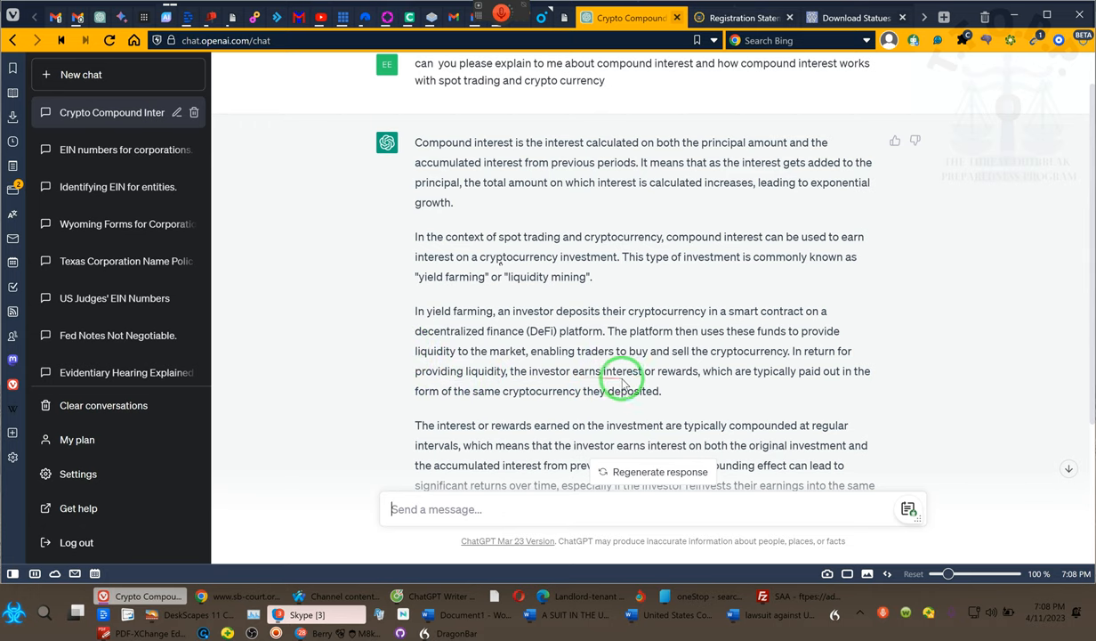
pyautogui.moveTo(721, 379)
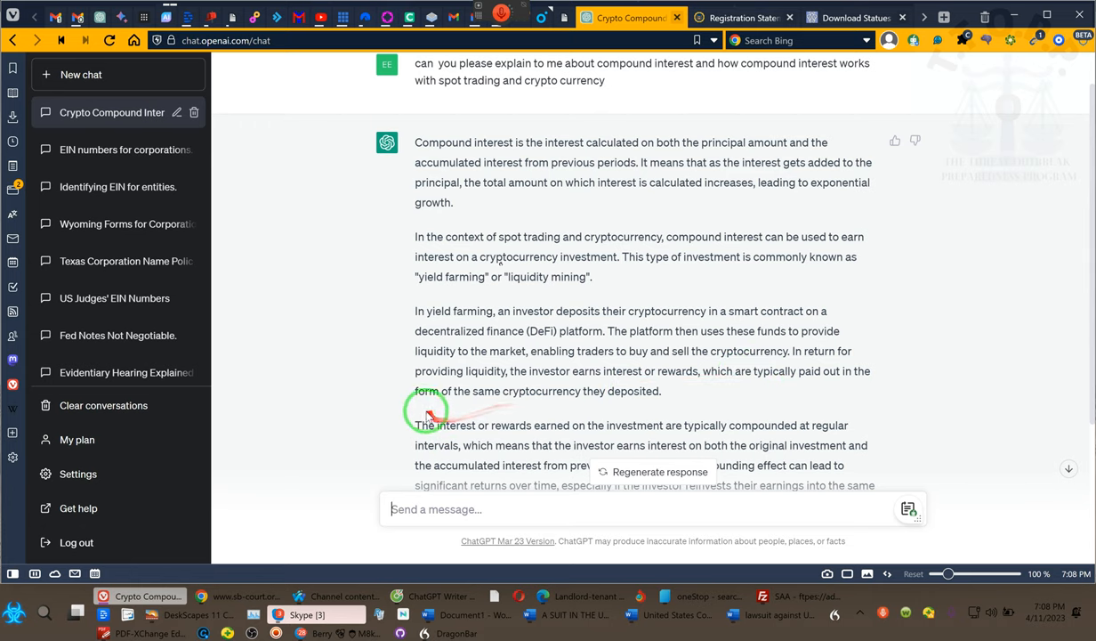
pyautogui.moveTo(531, 395)
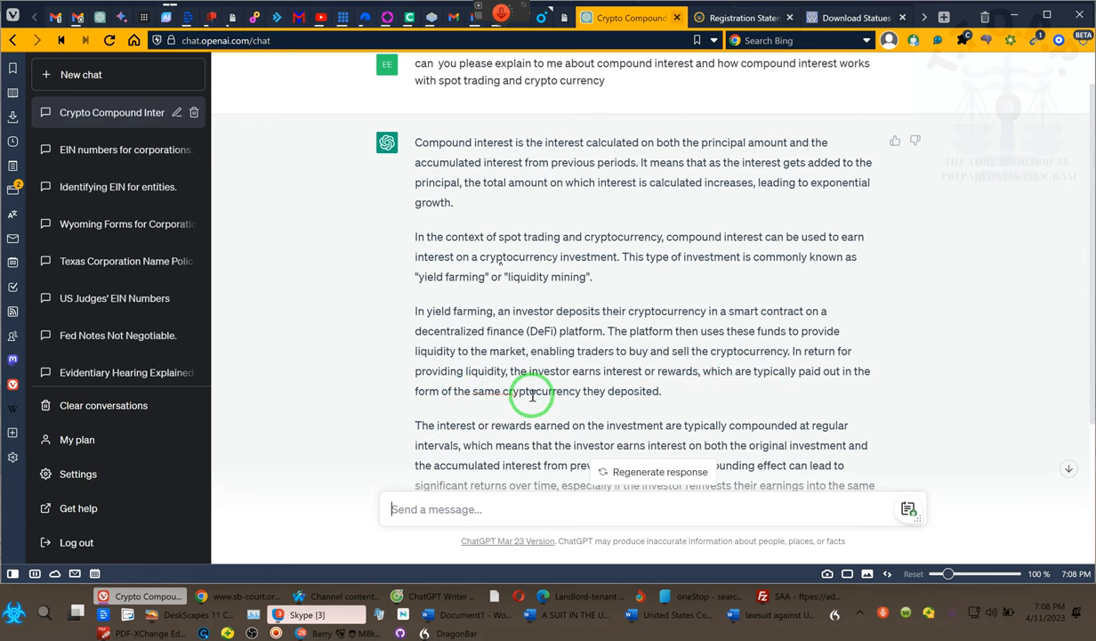
pyautogui.moveTo(723, 381)
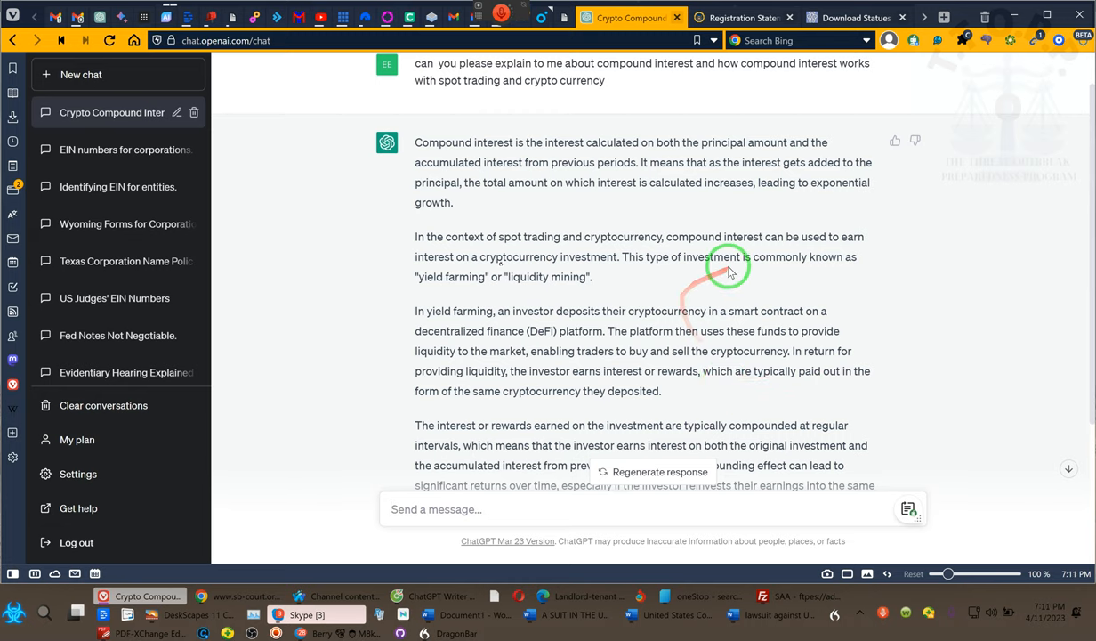
pyautogui.moveTo(826, 544)
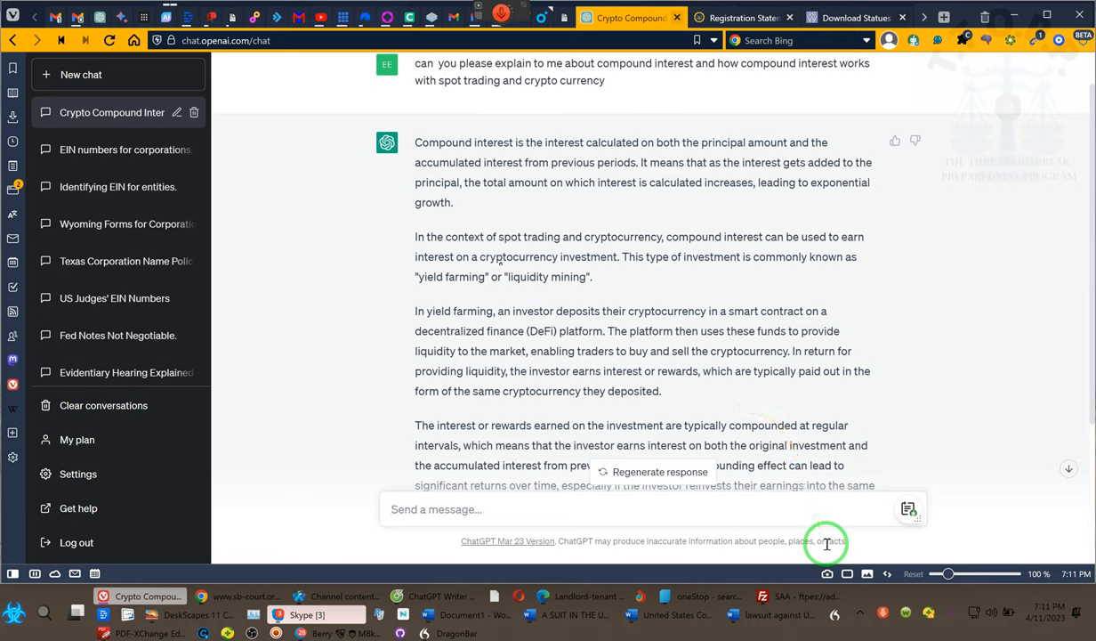
pyautogui.moveTo(763, 550)
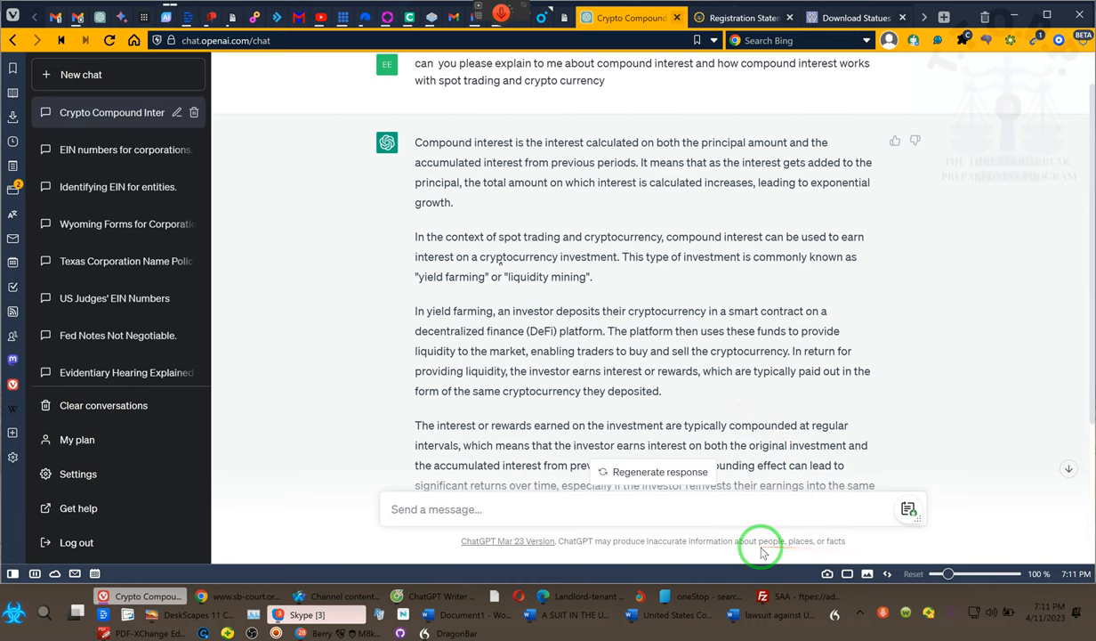
pyautogui.moveTo(862, 614)
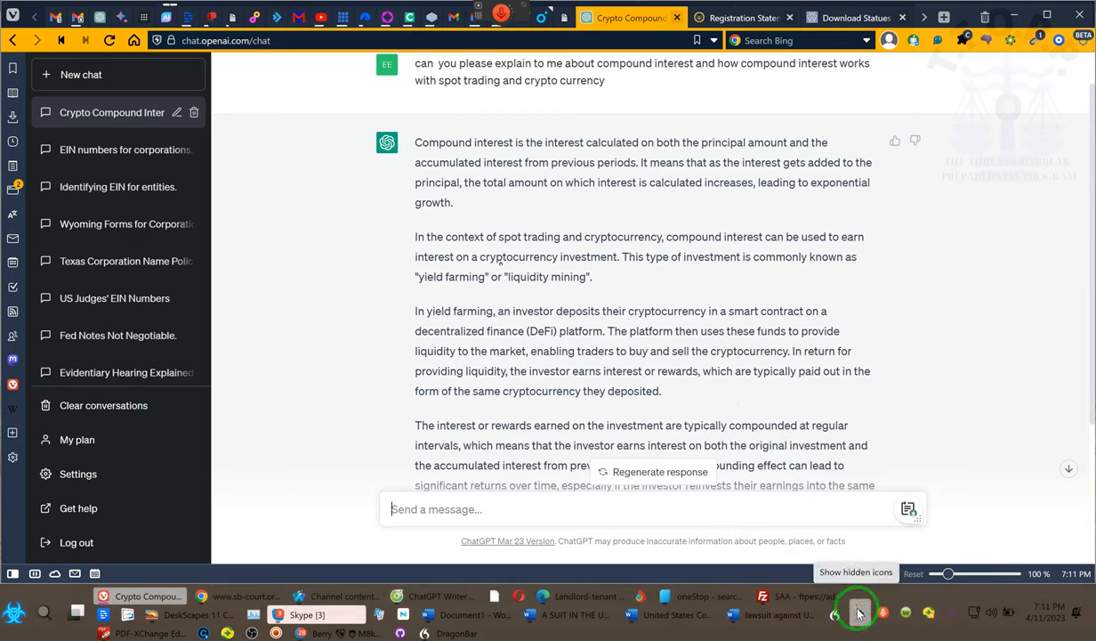
# - Open ZD Screen Recorder's control bar from the hidden tray icons
pyautogui.click(869, 619)
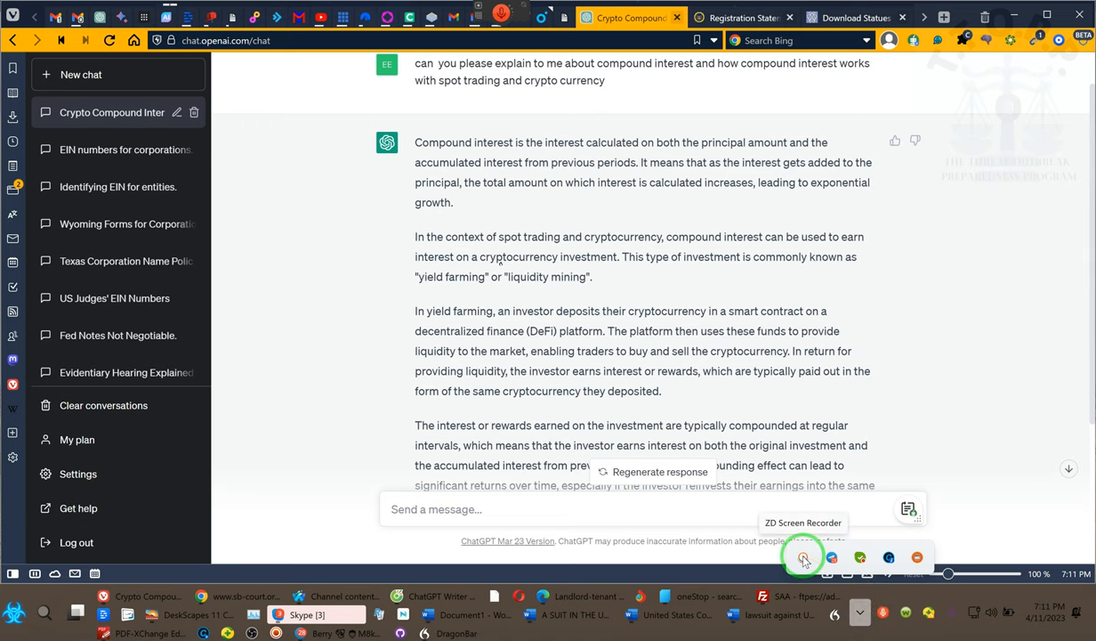
pyautogui.click(804, 557)
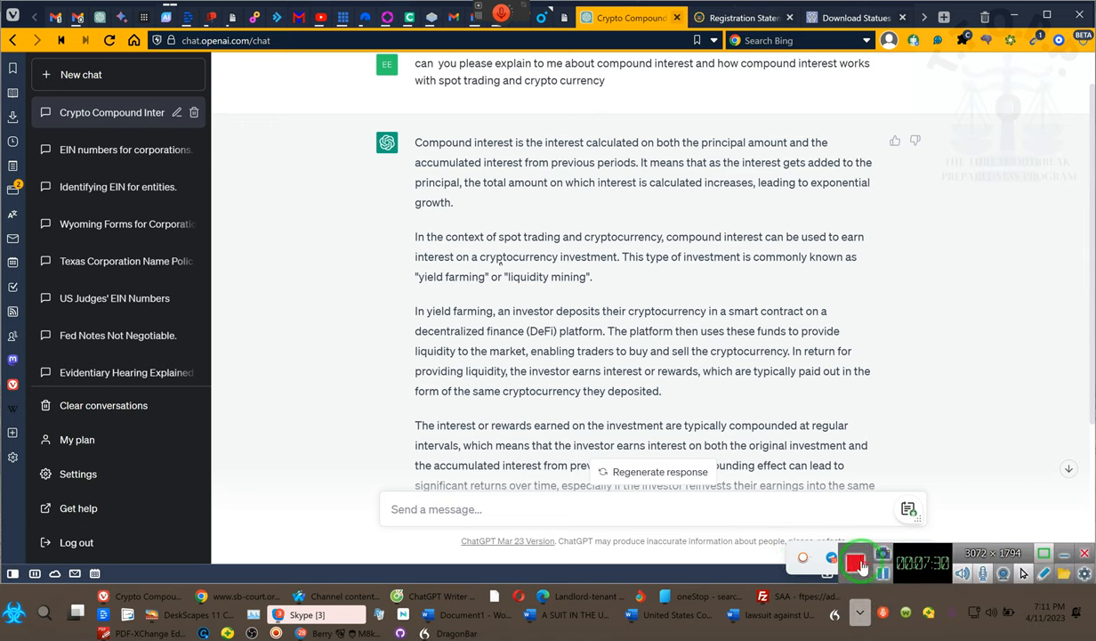